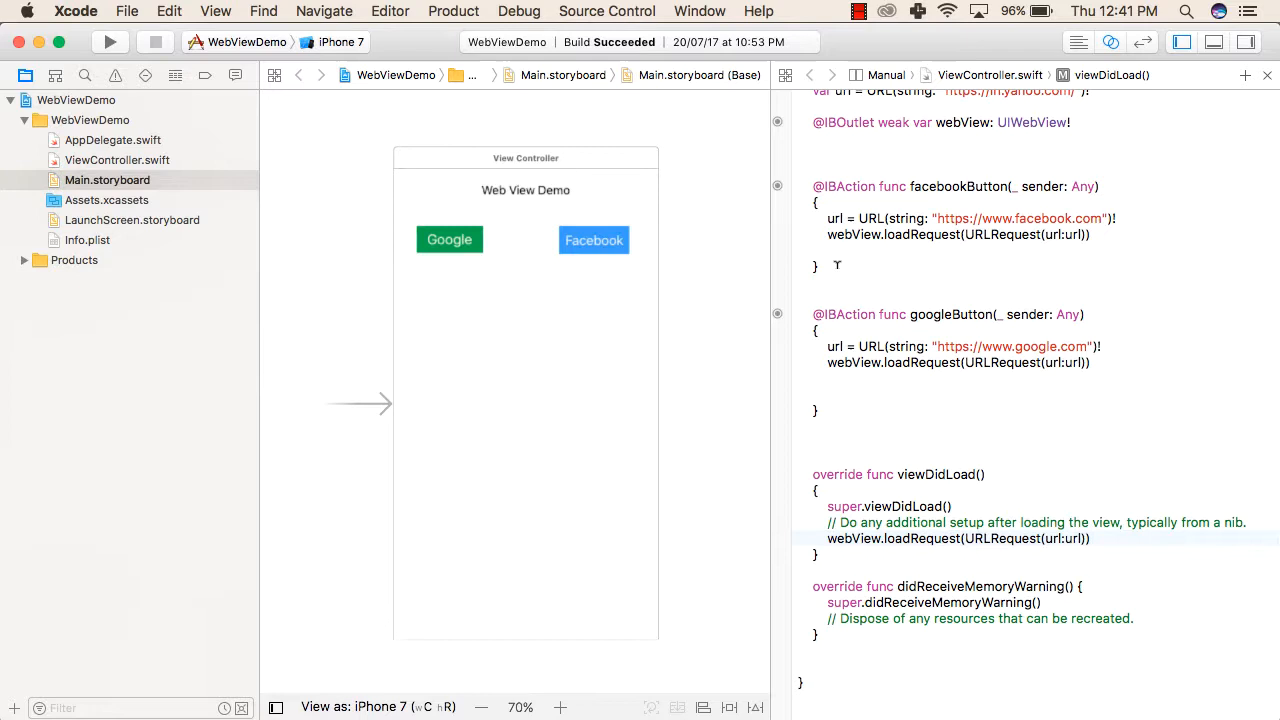
{"action": "mouse_move", "coordinate": [826, 130]}
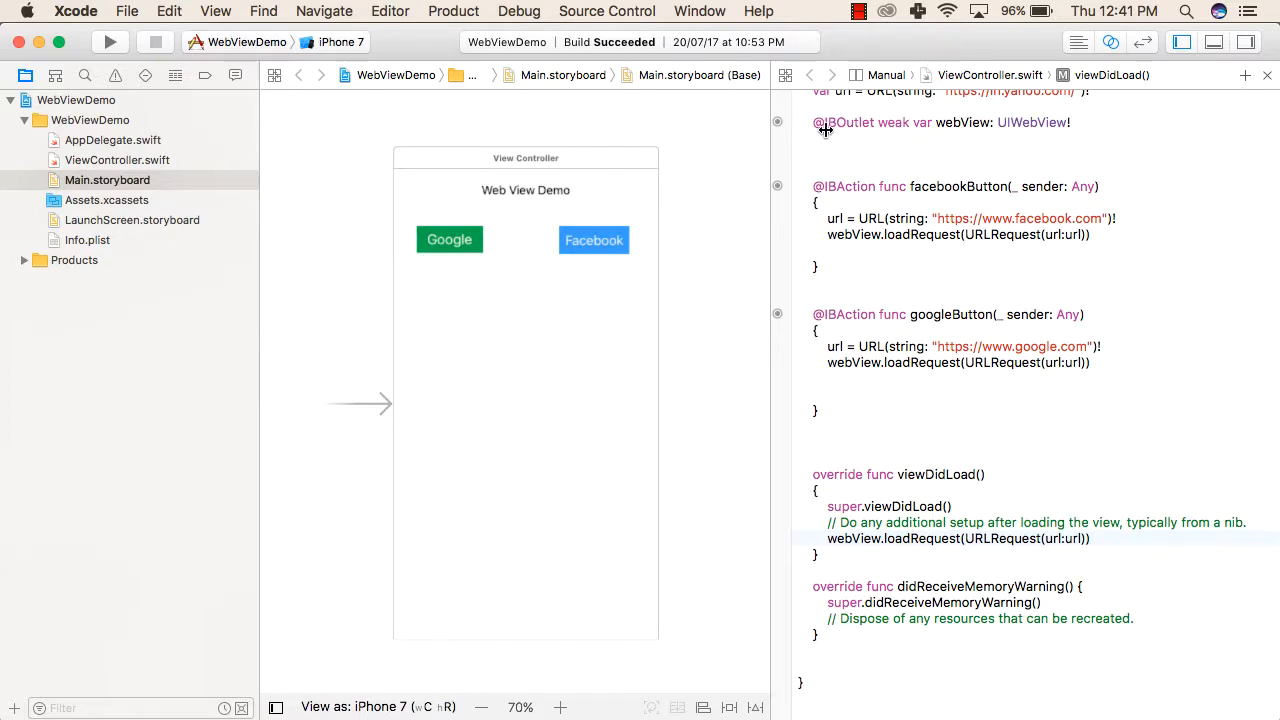
Step: Inspect the webView outlet connection, the Web View Demo title label and the Google button
{"action": "left_click", "coordinate": [524, 190]}
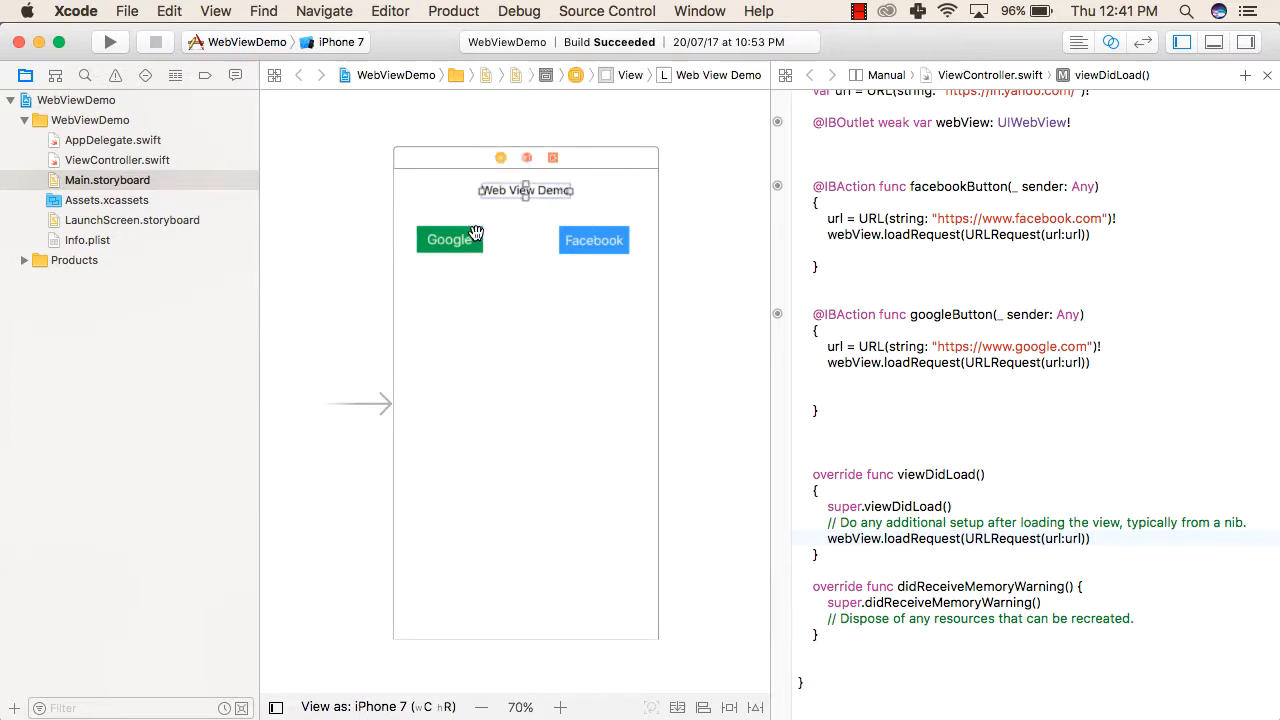
{"action": "left_click", "coordinate": [448, 240]}
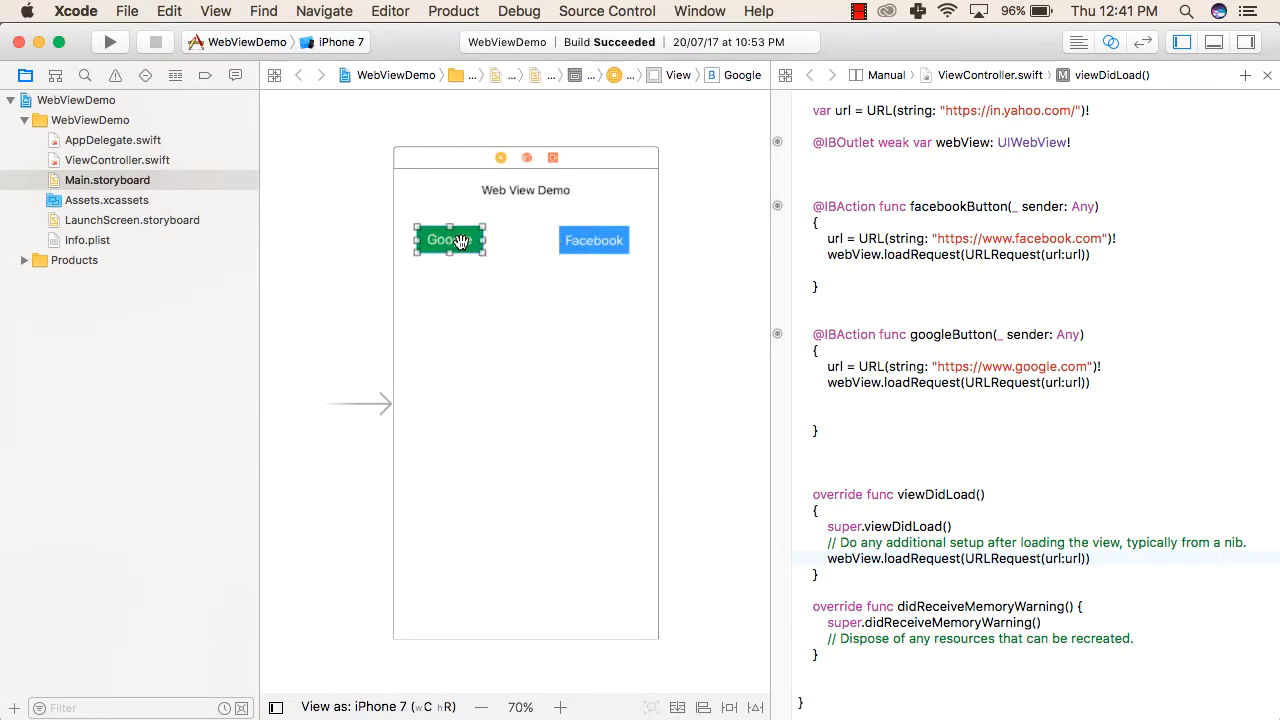
{"action": "left_click", "coordinate": [594, 240]}
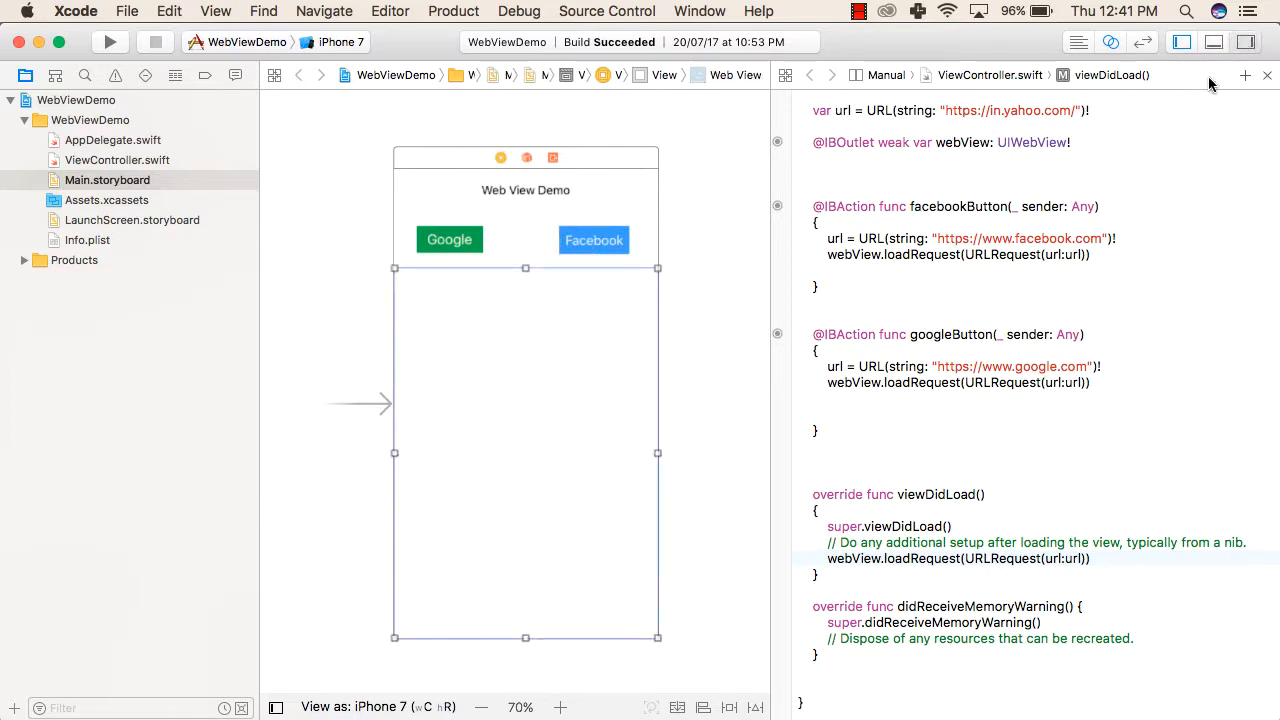
Step: Look up the Web View object in the library, then show ViewController.swift from its header comments
{"action": "left_click", "coordinate": [1246, 42]}
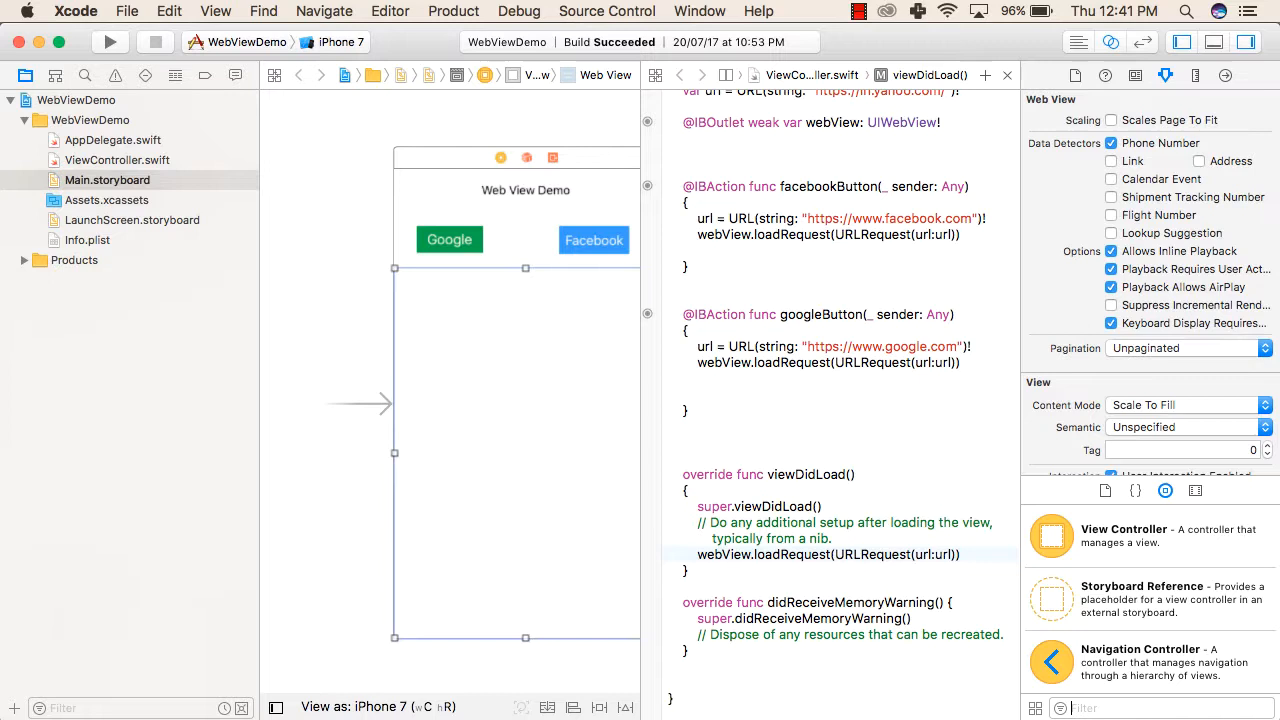
{"action": "type", "text": "web"}
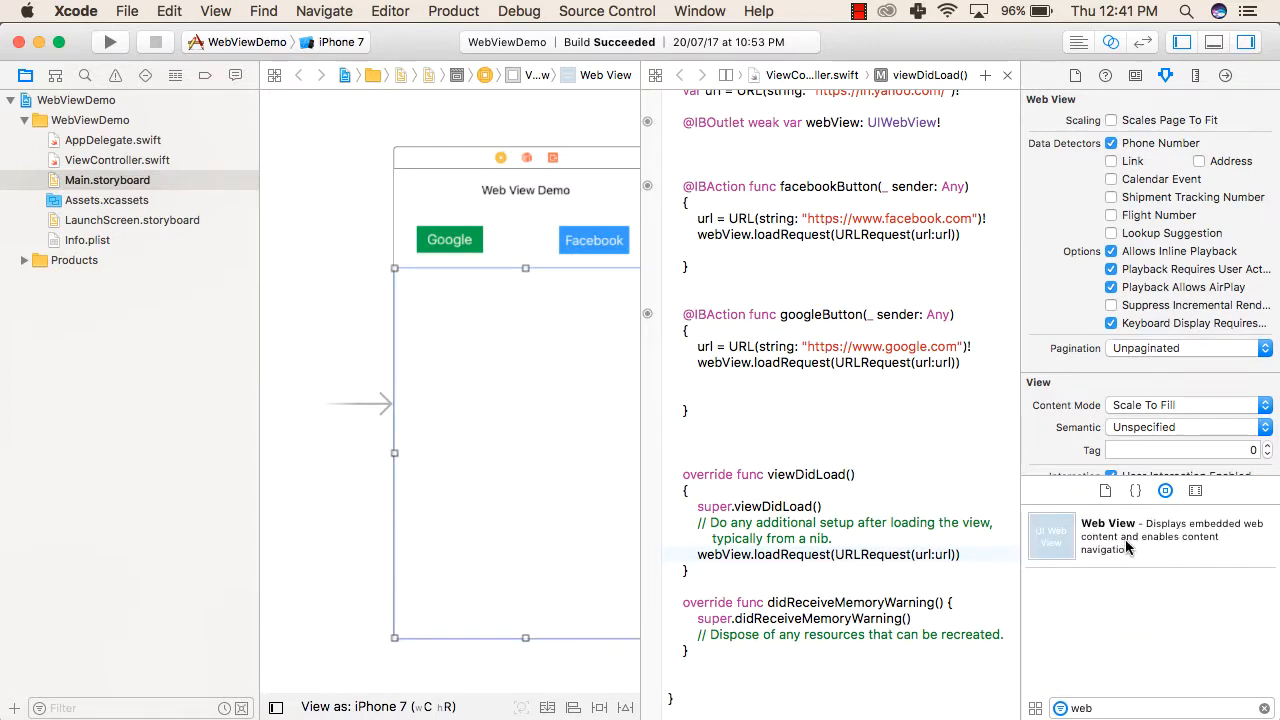
{"action": "left_click", "coordinate": [1140, 536]}
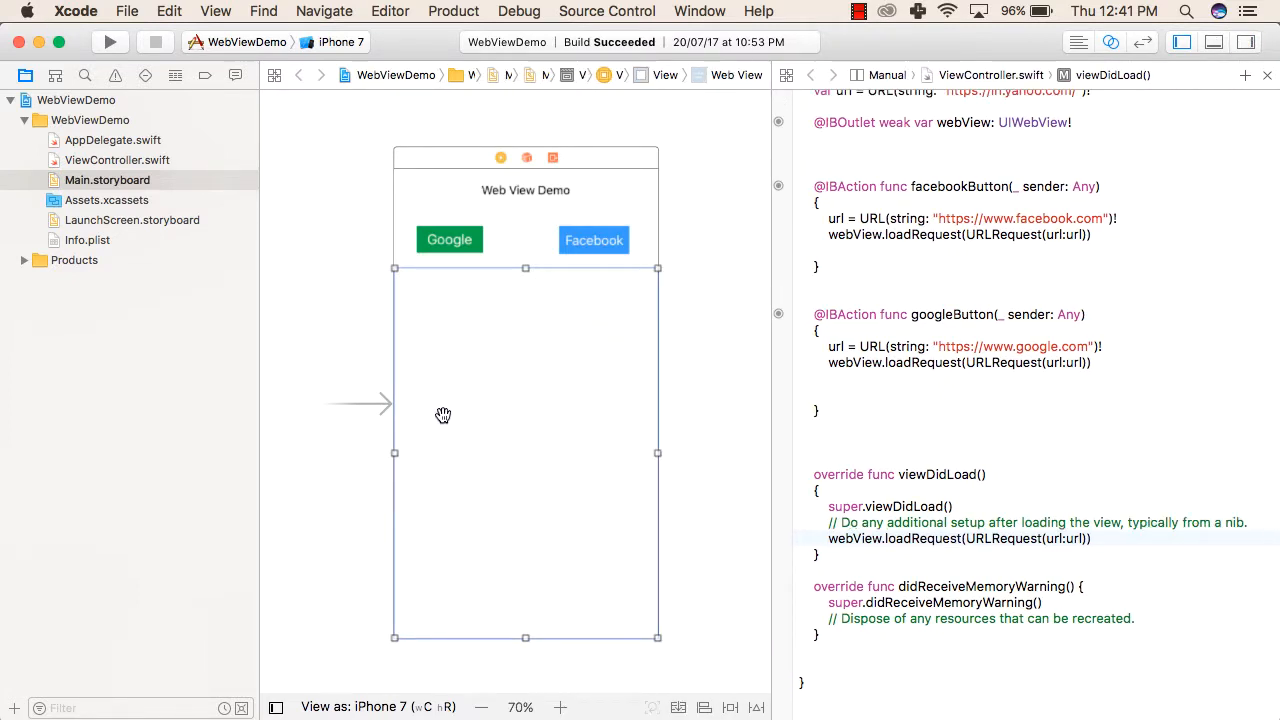
{"action": "mouse_move", "coordinate": [616, 380]}
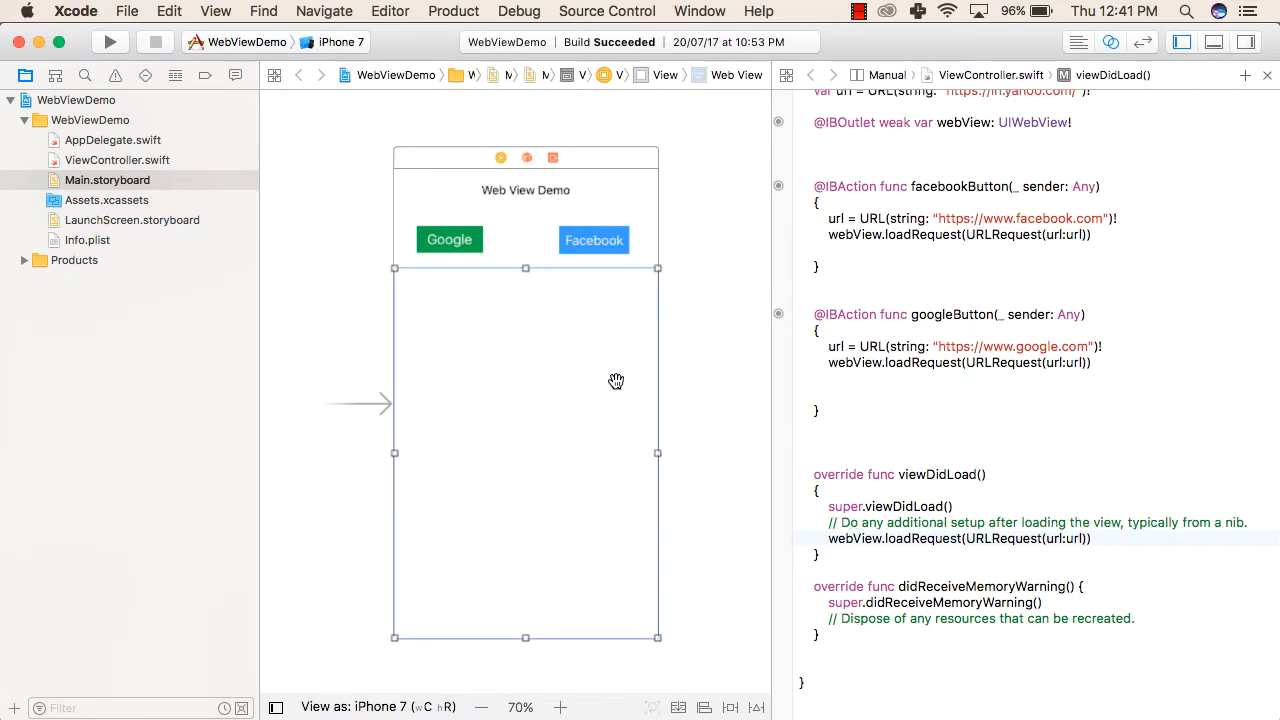
{"action": "scroll", "scroll_direction": "up", "scroll_amount": 3}
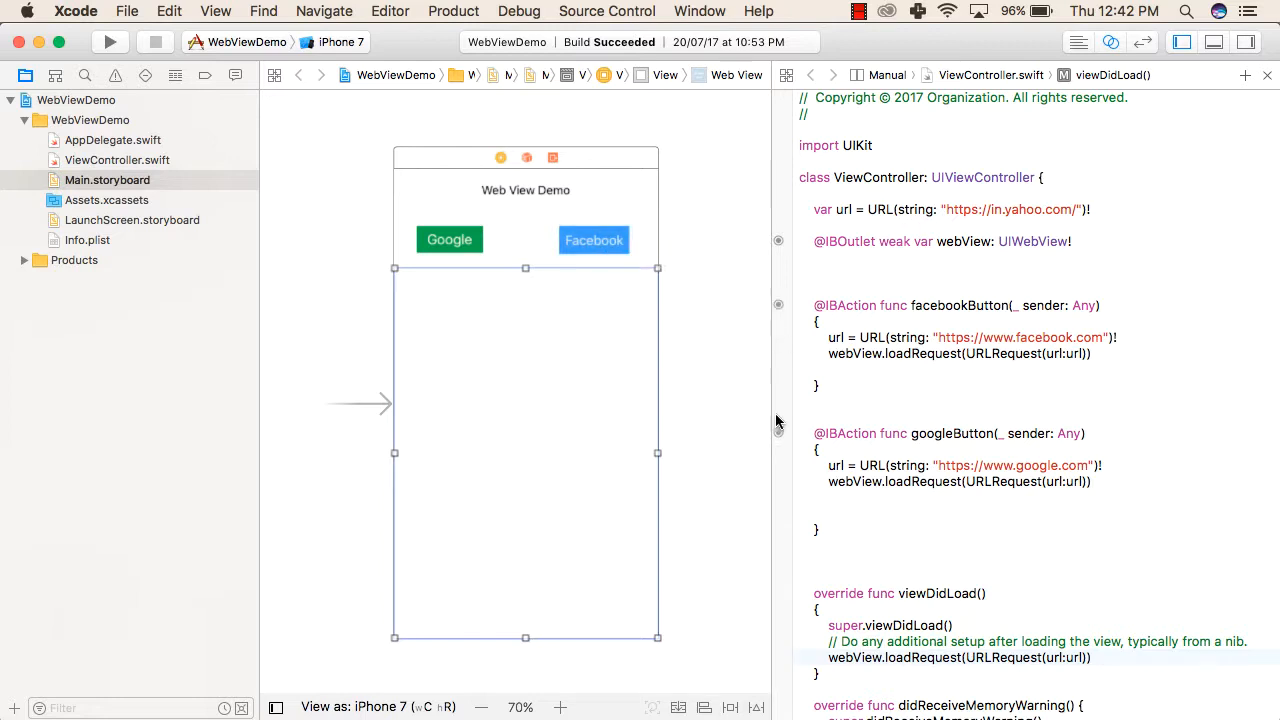
{"action": "scroll", "scroll_direction": "up", "scroll_amount": 3}
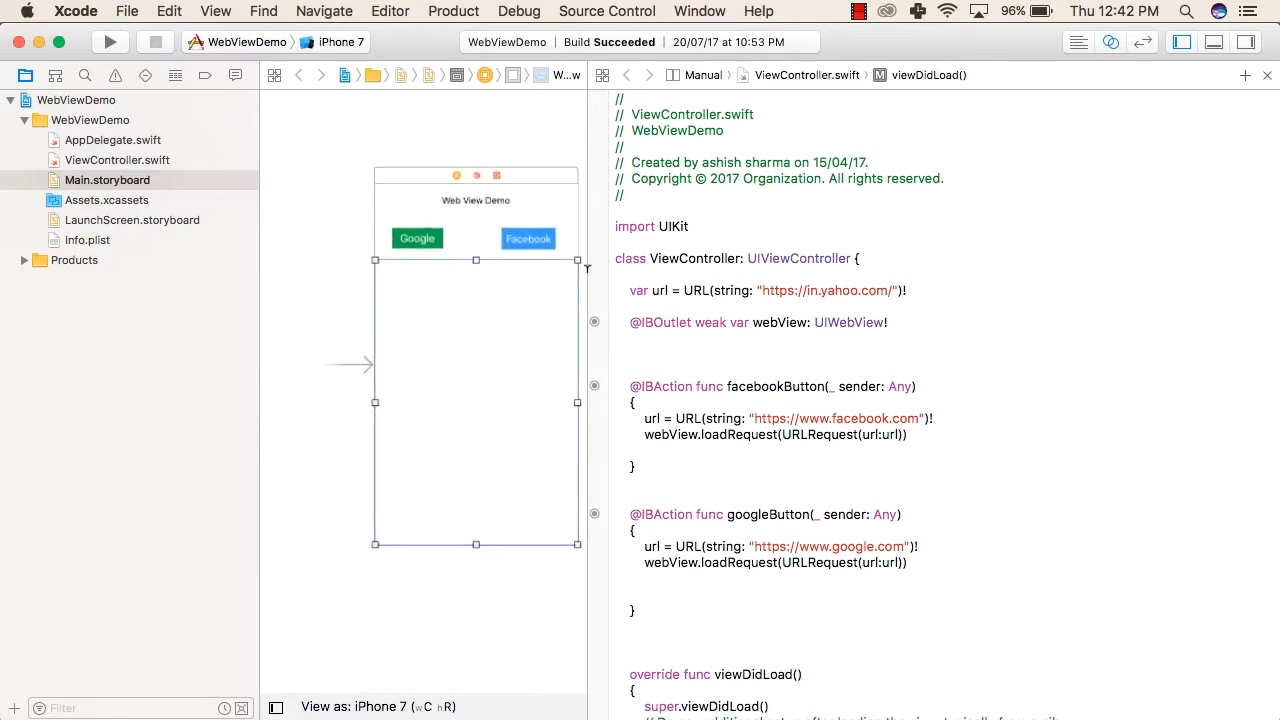
{"action": "left_click", "coordinate": [634, 290]}
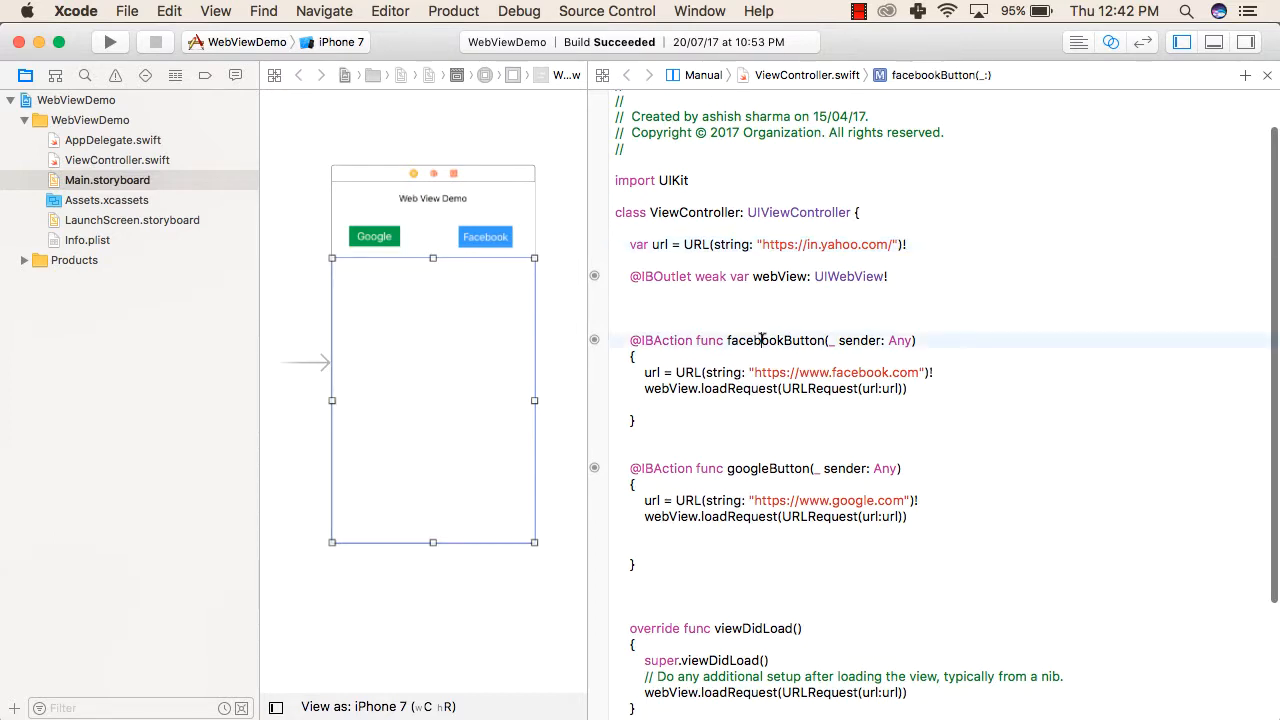
{"action": "double_click", "coordinate": [660, 244]}
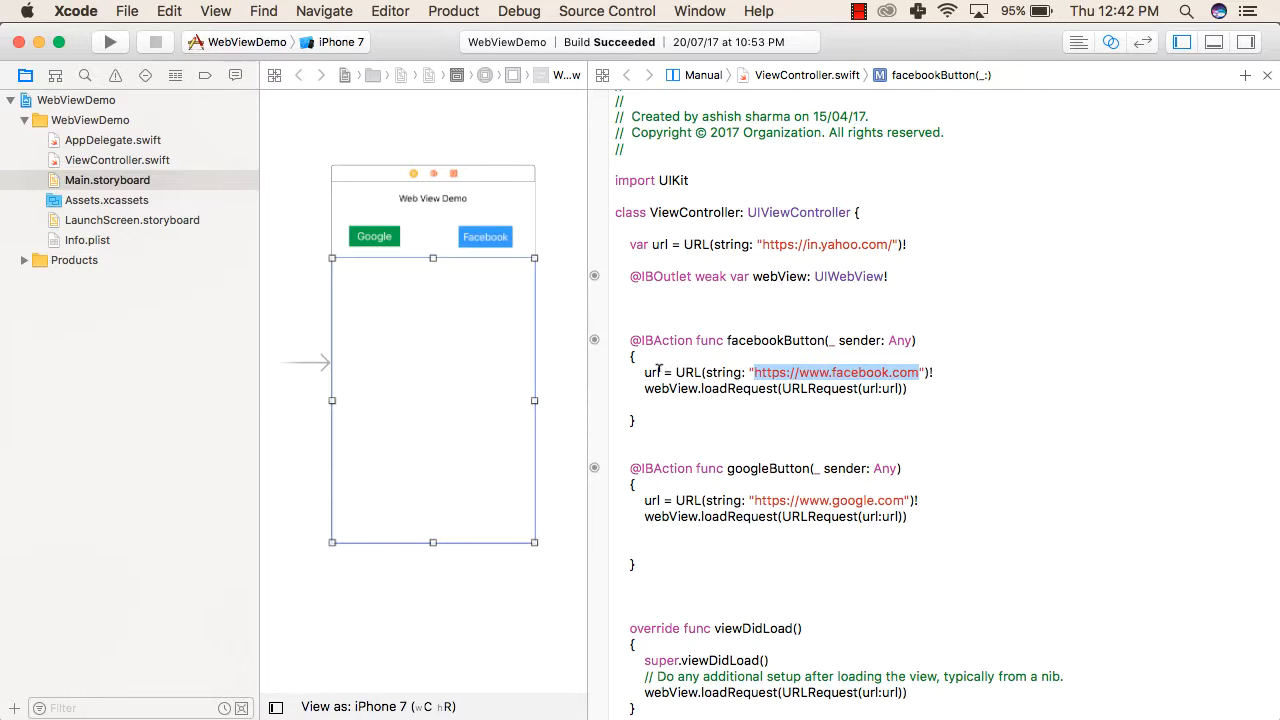
{"action": "double_click", "coordinate": [670, 388]}
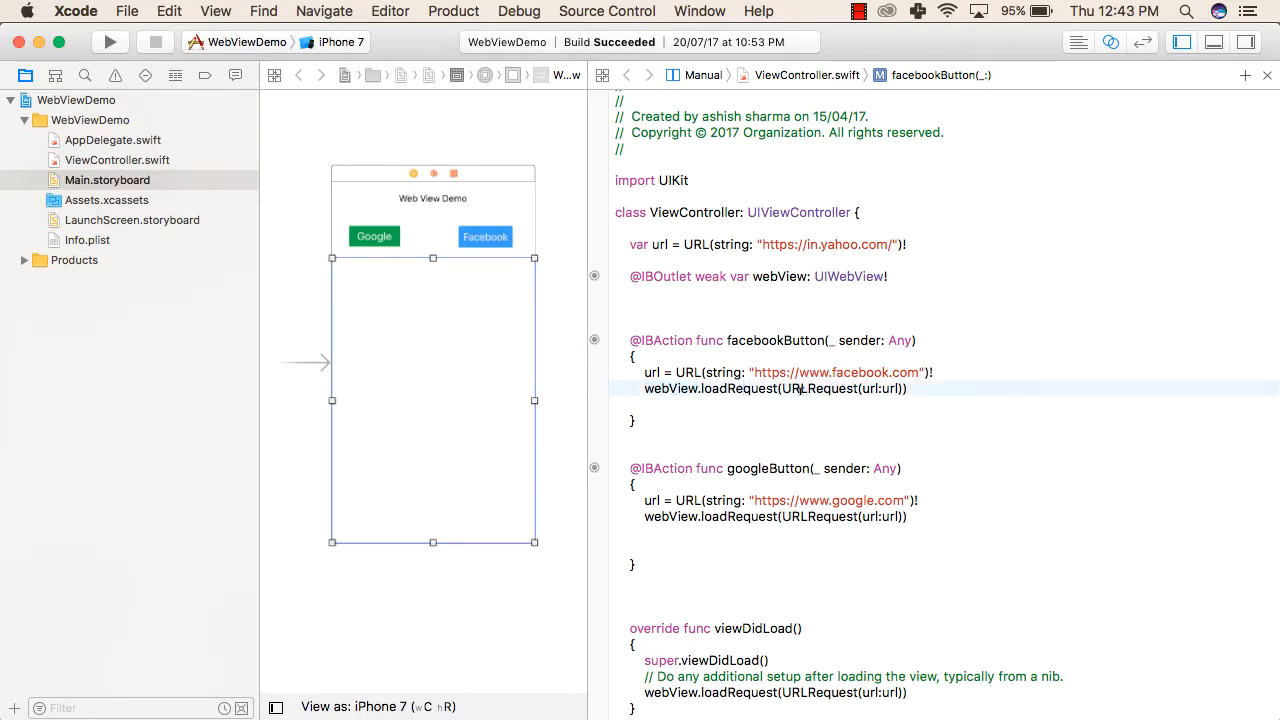
{"action": "double_click", "coordinate": [816, 388]}
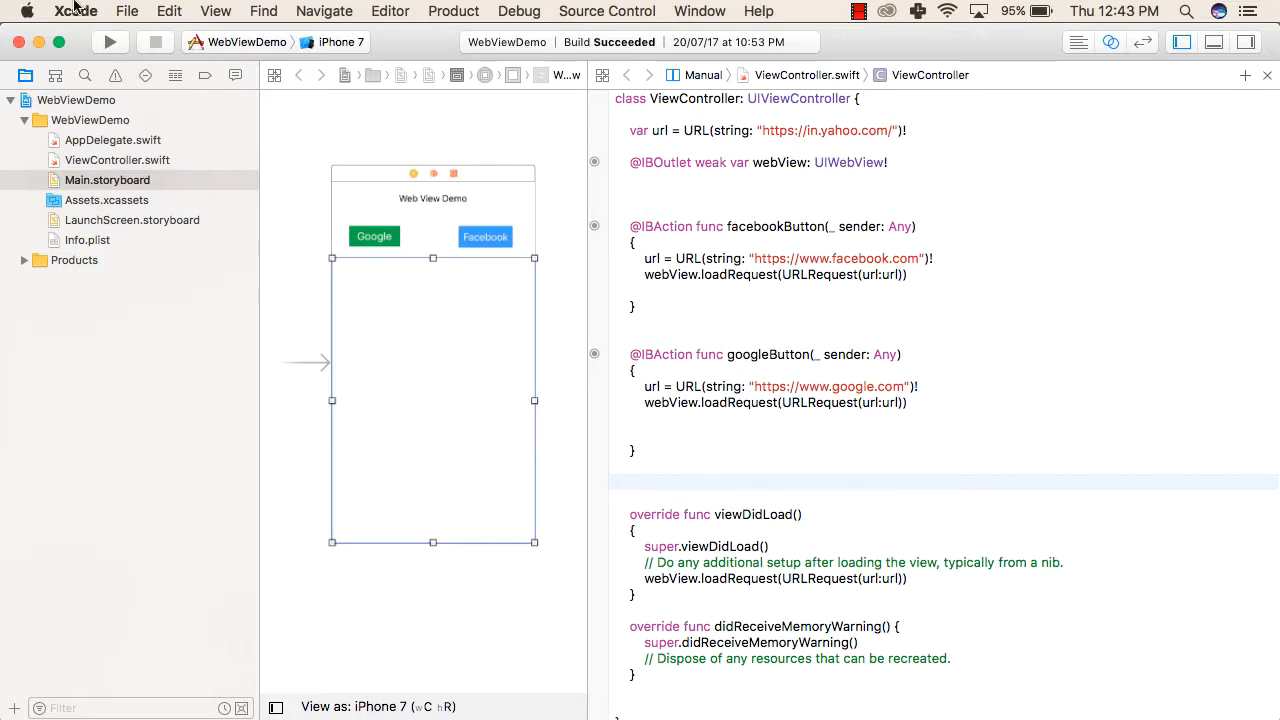
Step: Build and run WebViewDemo in the iPhone 7 simulator, showing the default Yahoo page
{"action": "left_click", "coordinate": [110, 42]}
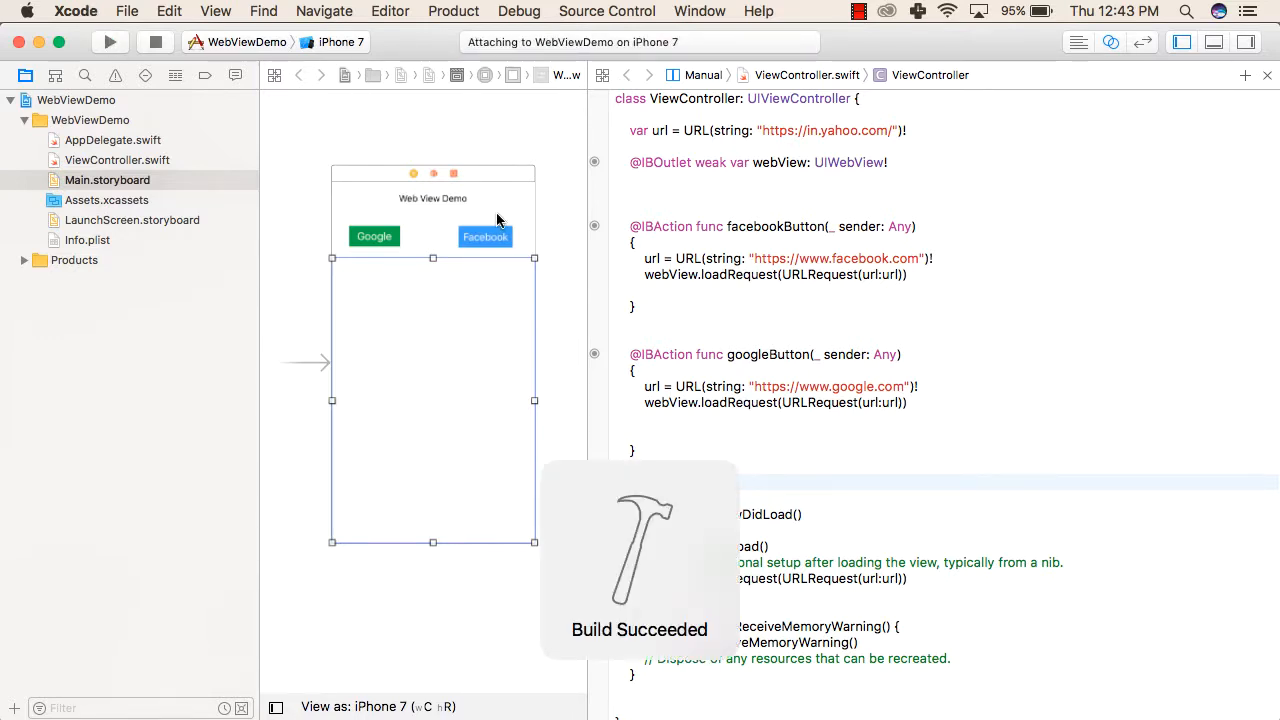
{"action": "left_click", "coordinate": [110, 40]}
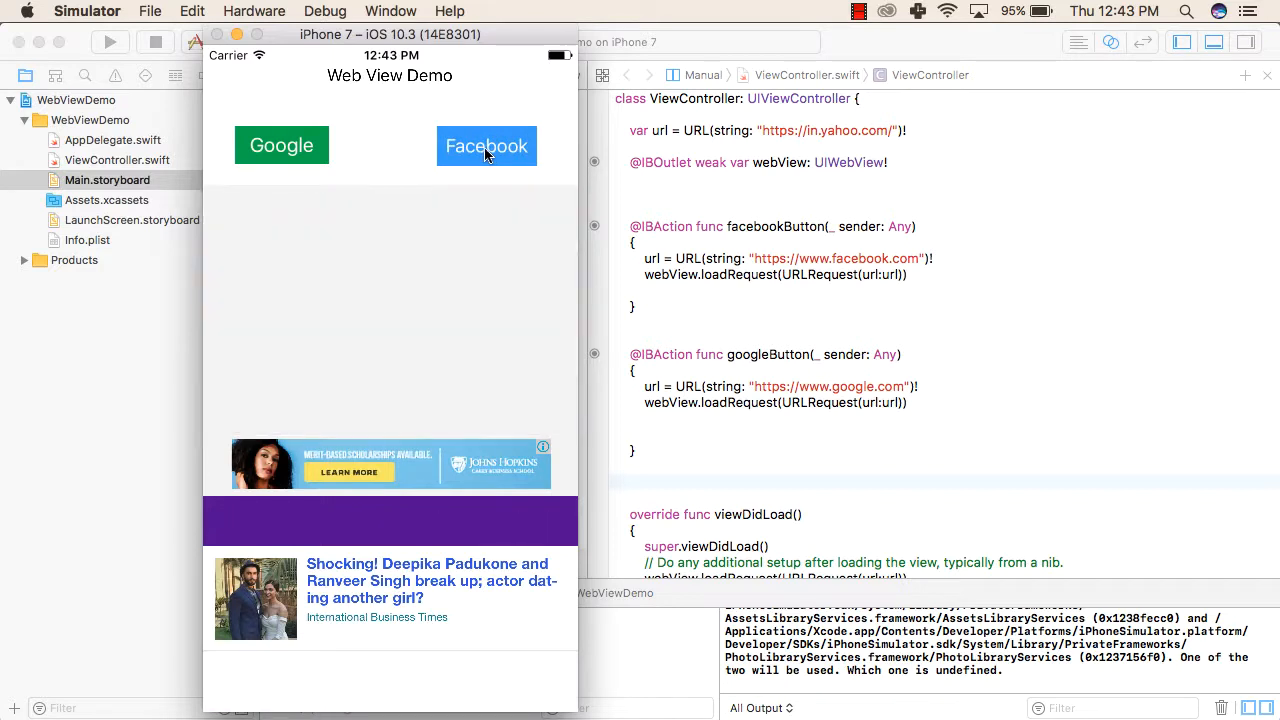
Step: Load the Facebook page, then the Google page, into the app's web view
{"action": "left_click", "coordinate": [486, 144]}
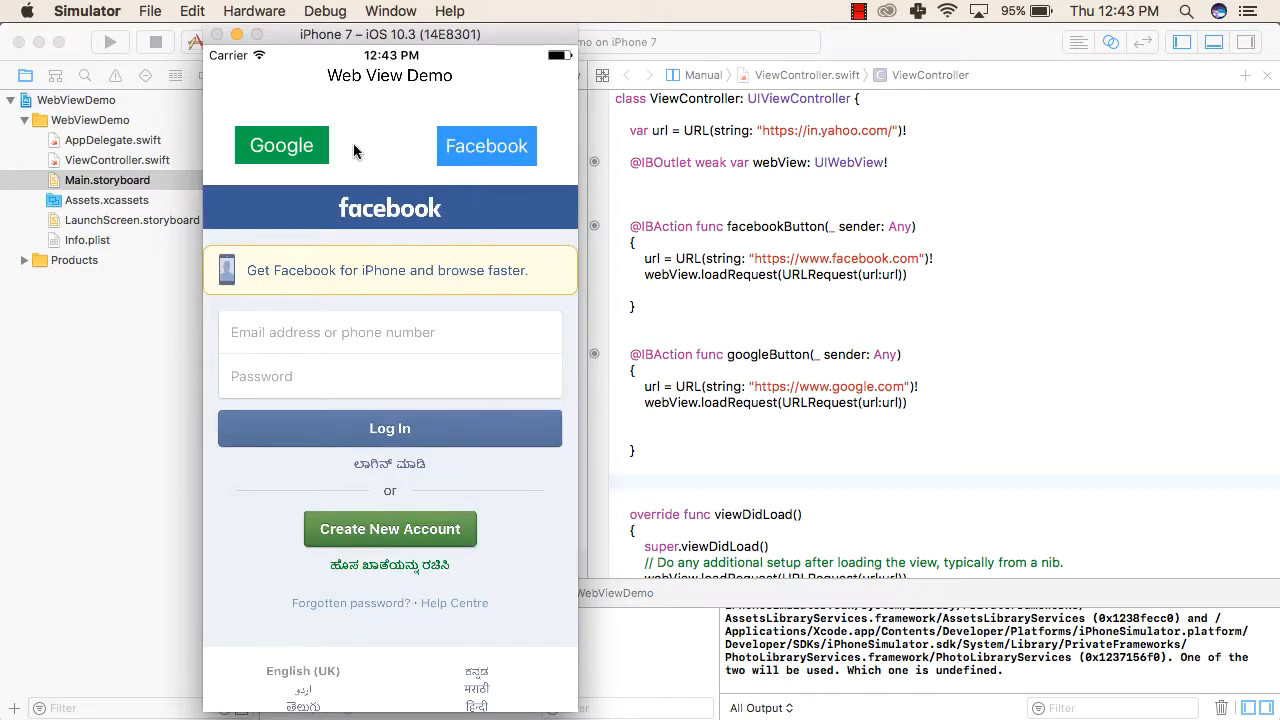
{"action": "mouse_move", "coordinate": [306, 148]}
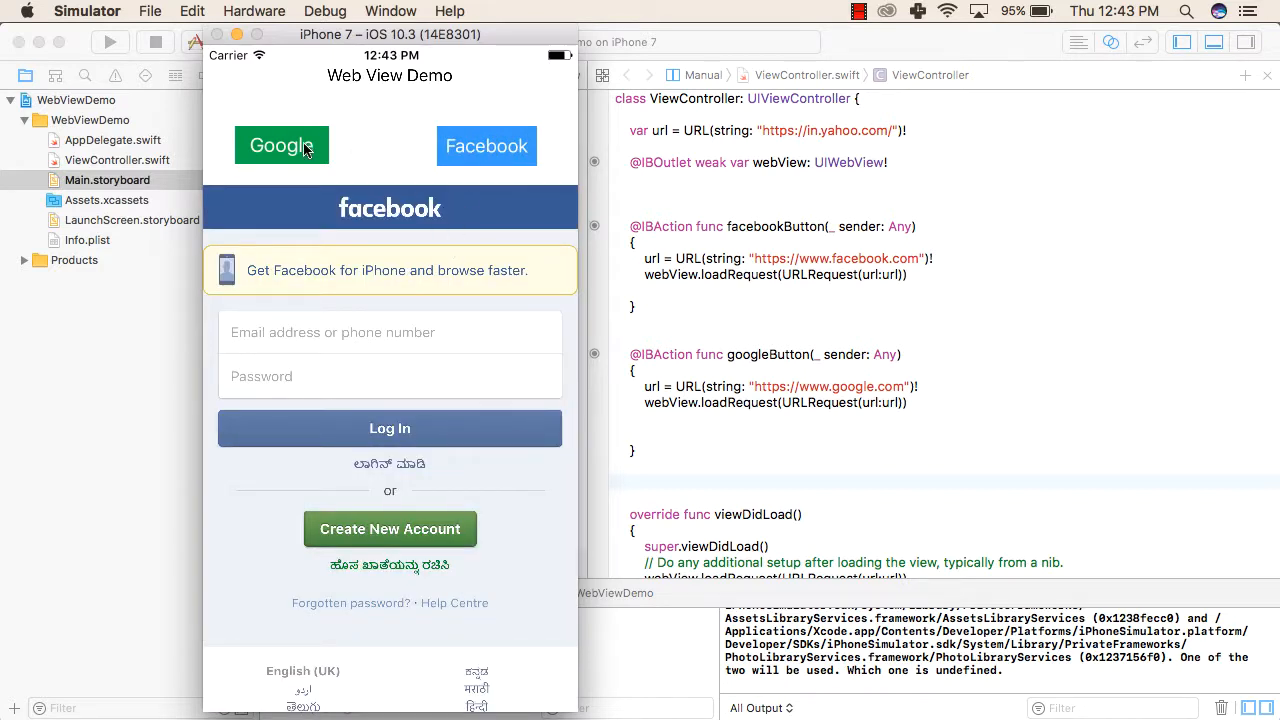
{"action": "left_click", "coordinate": [280, 144]}
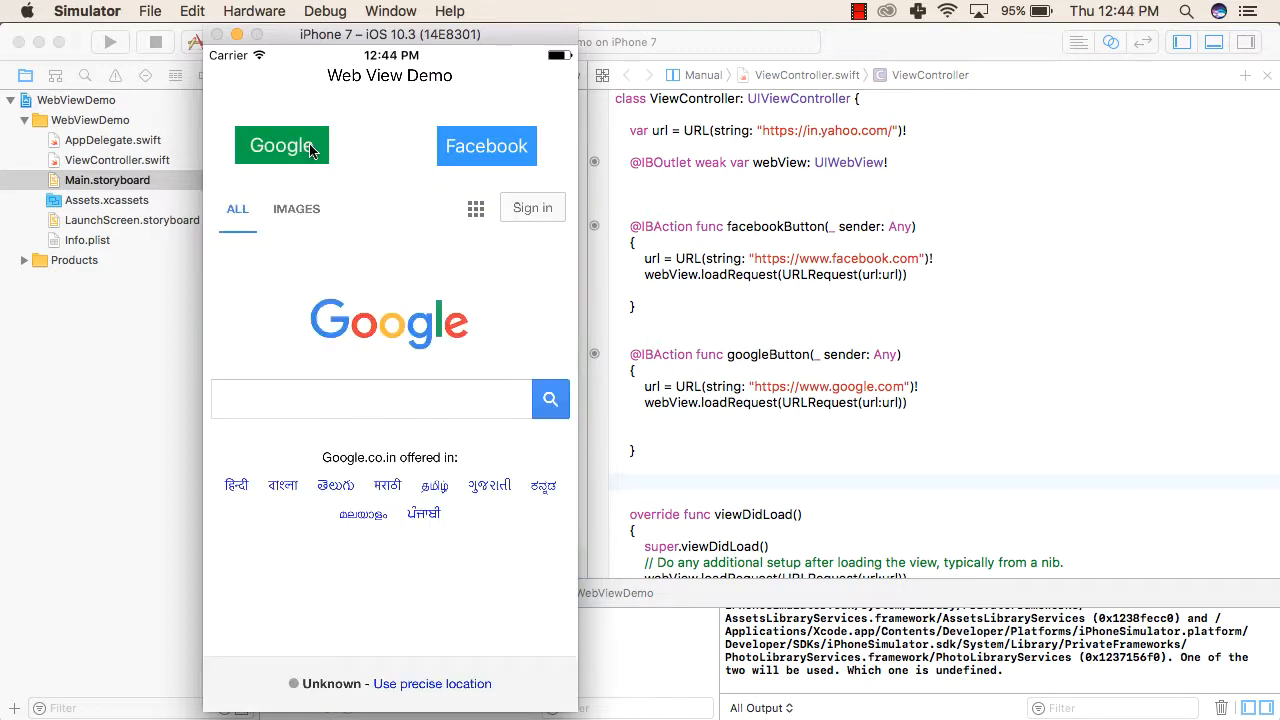
{"action": "mouse_move", "coordinate": [370, 404]}
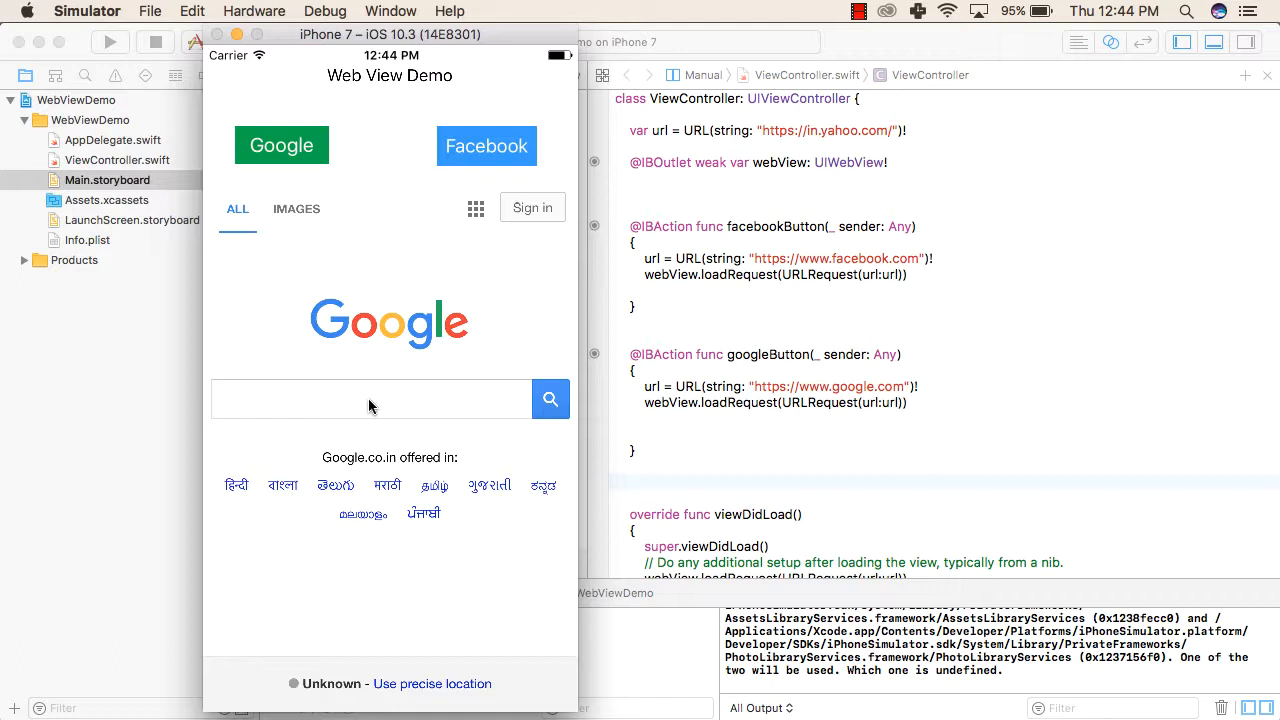
Step: Search Google for 'yo' and pick the youtube suggestion to reach YouTube's home page
{"action": "left_click", "coordinate": [370, 398]}
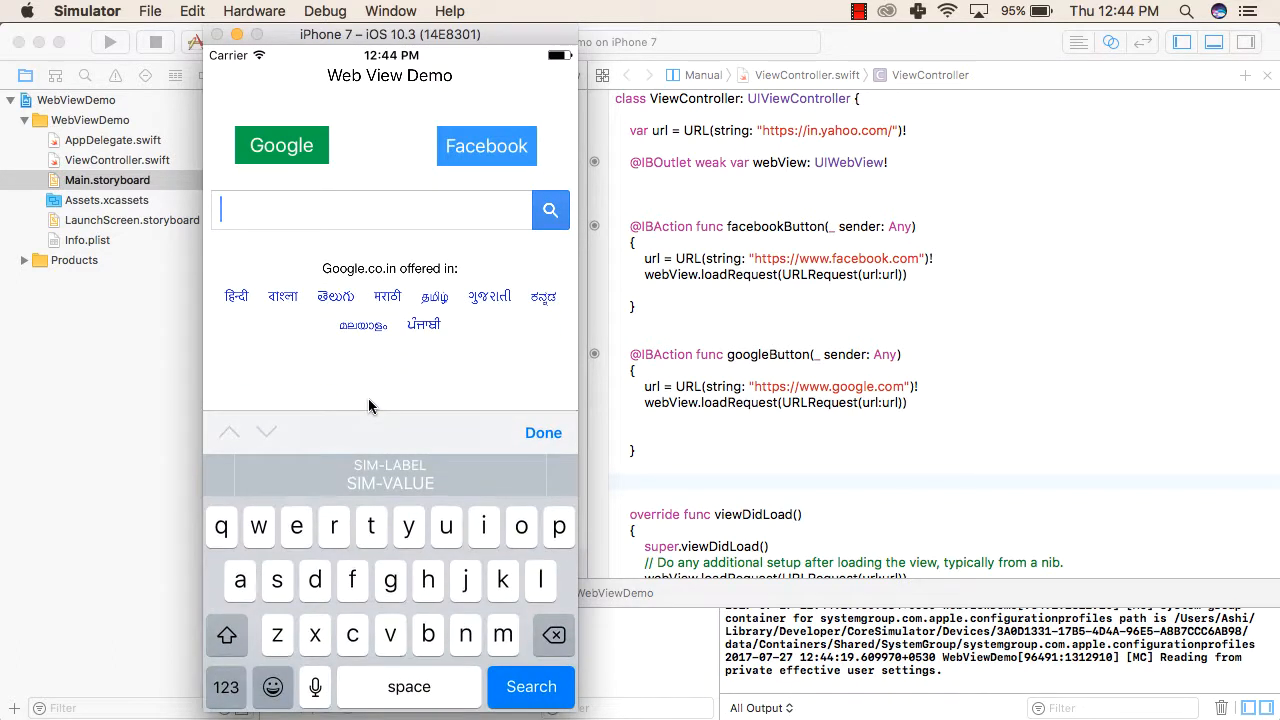
{"action": "mouse_move", "coordinate": [410, 528]}
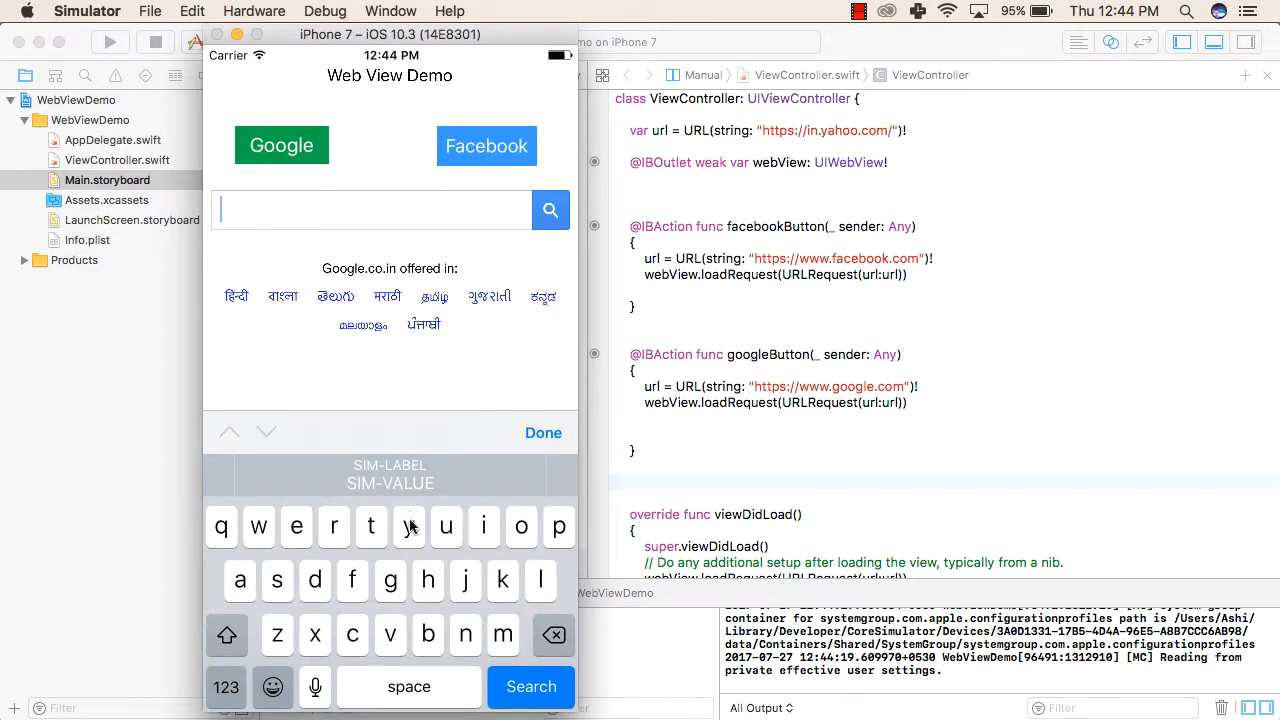
{"action": "type", "text": "yo"}
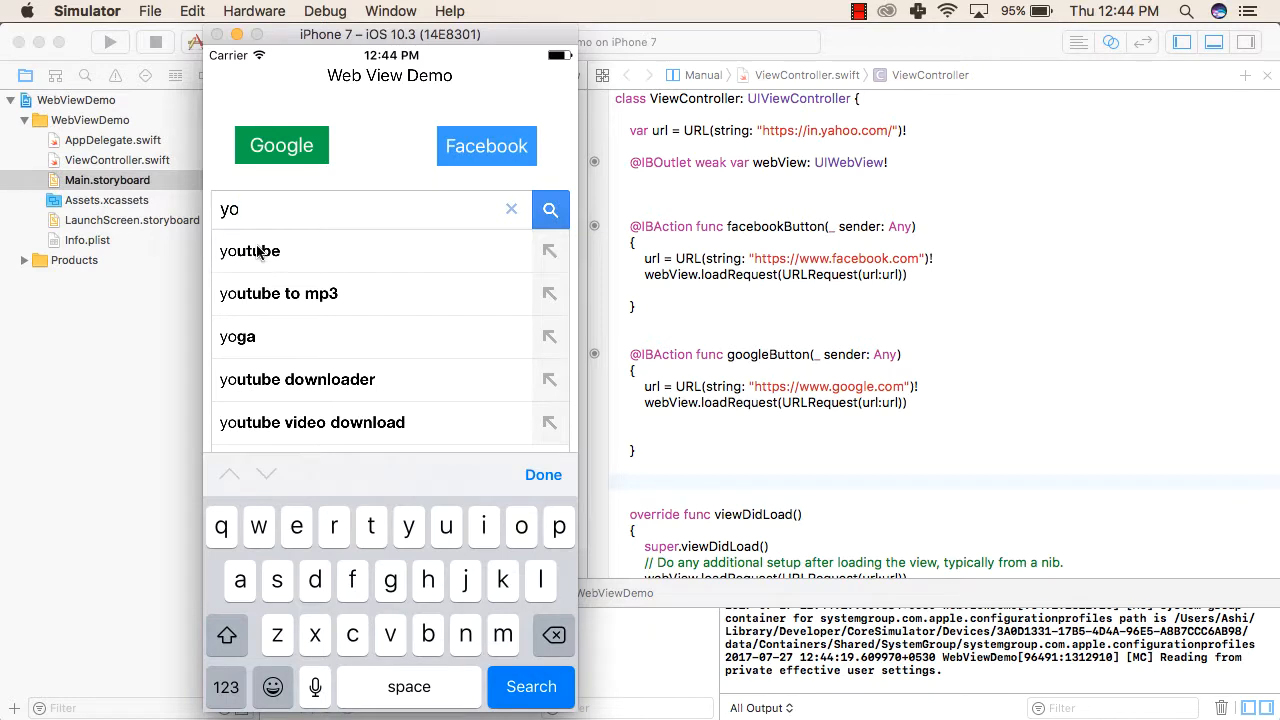
{"action": "left_click", "coordinate": [248, 252]}
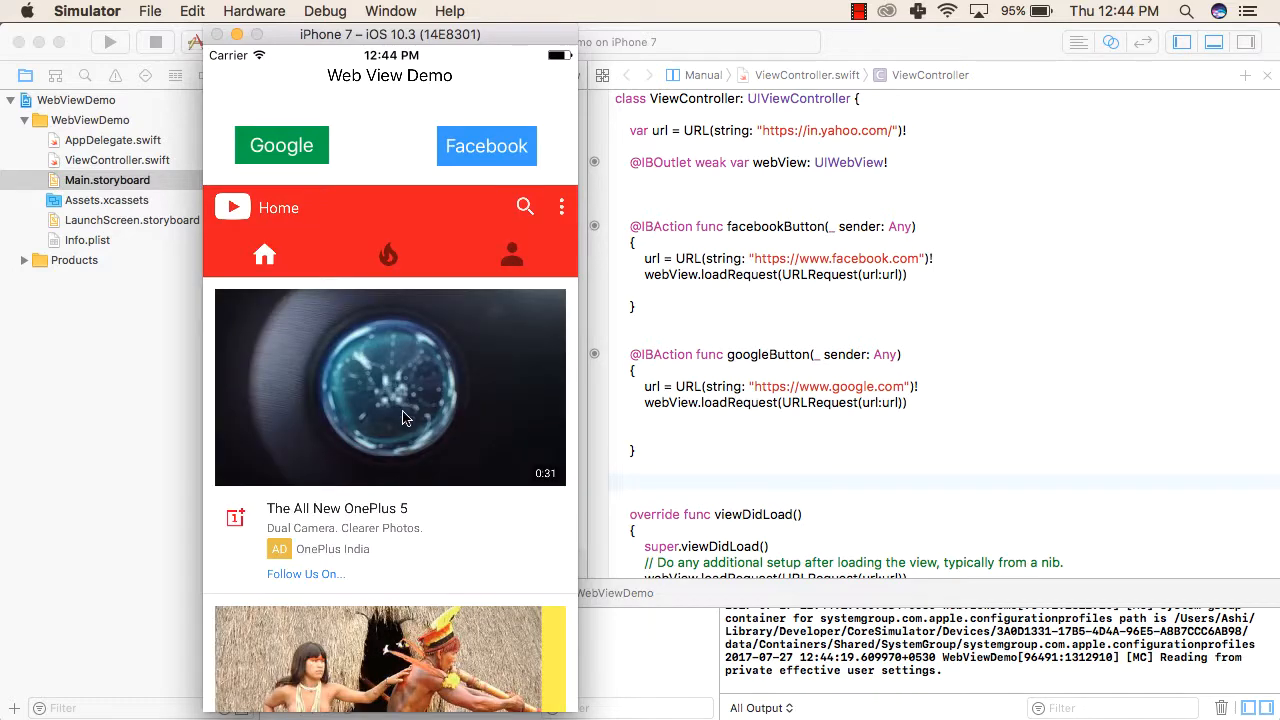
Step: Play the Thor: Ragnarok official trailer from the YouTube feed, then leave full-screen playback
{"action": "scroll", "scroll_direction": "down", "scroll_amount": 3}
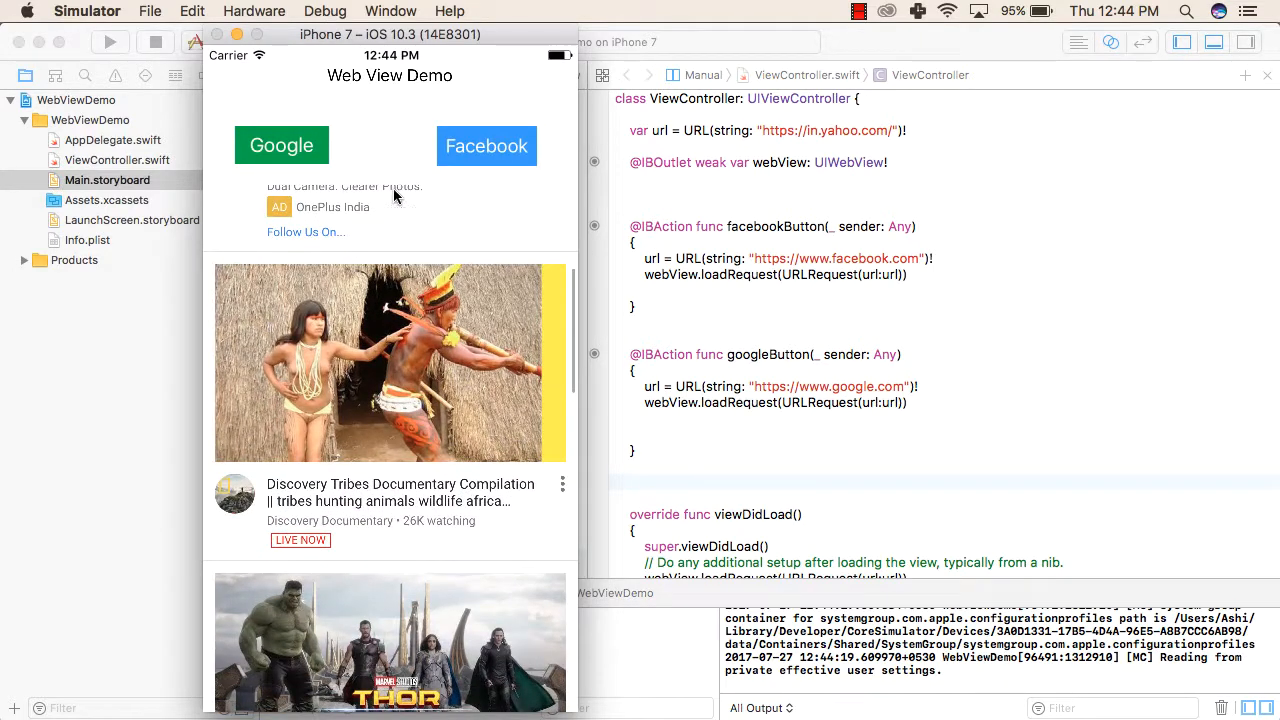
{"action": "scroll", "scroll_direction": "down", "scroll_amount": 3}
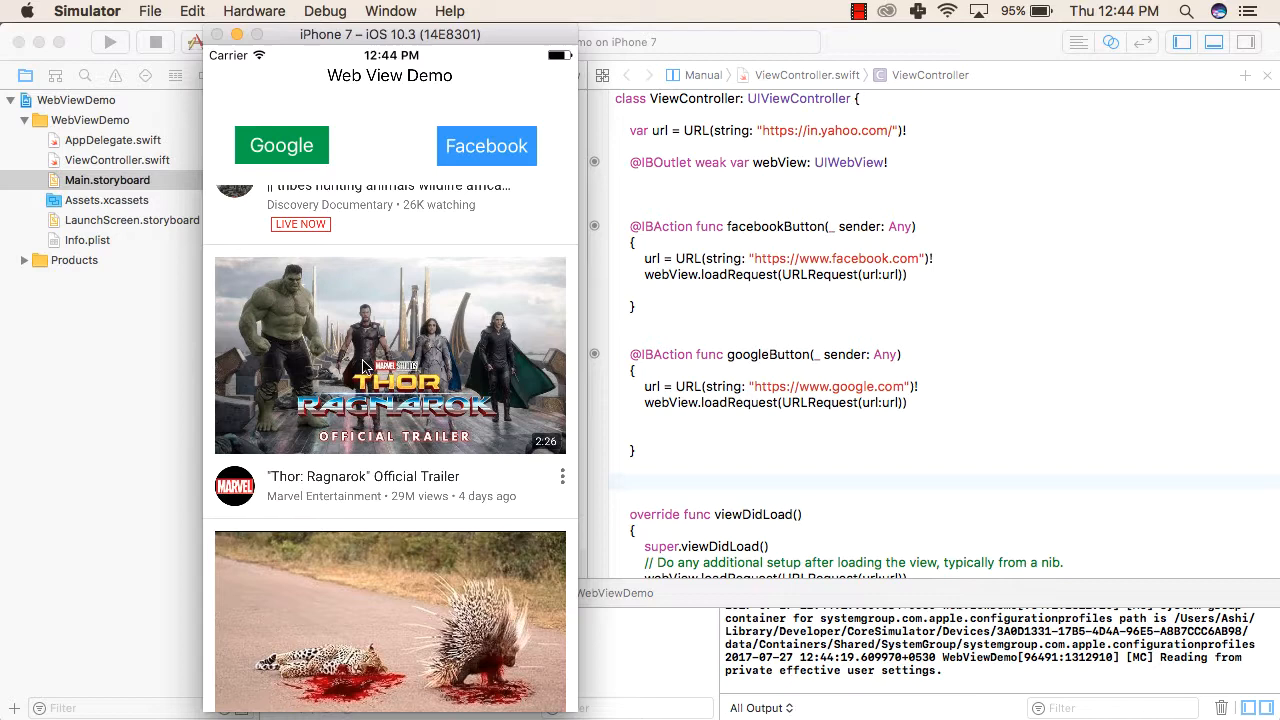
{"action": "left_click", "coordinate": [390, 356]}
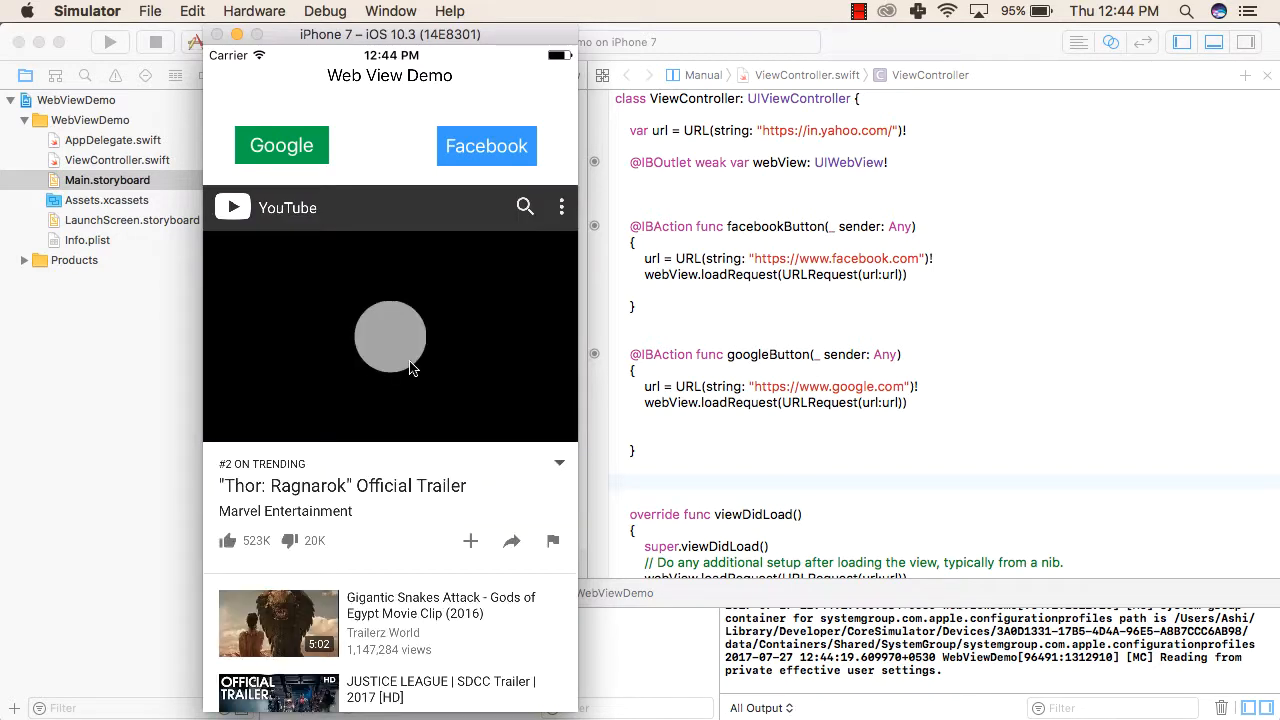
{"action": "left_click", "coordinate": [390, 336]}
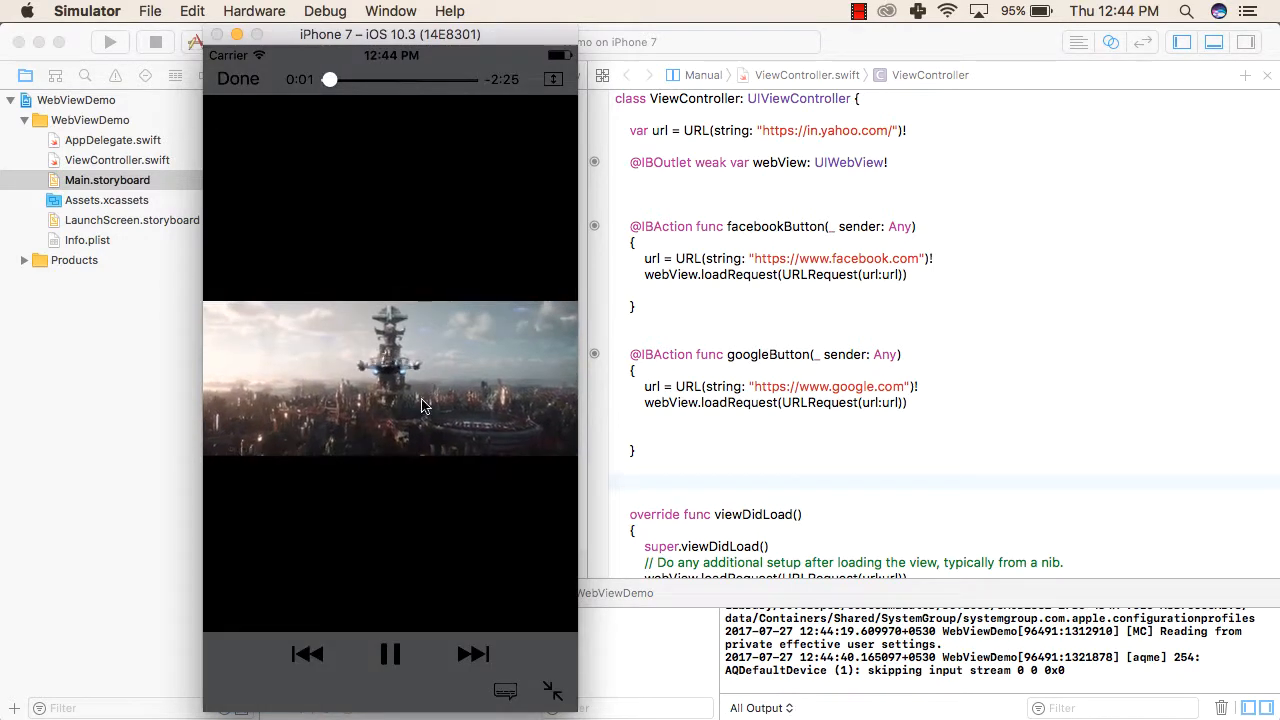
{"action": "left_click", "coordinate": [238, 80]}
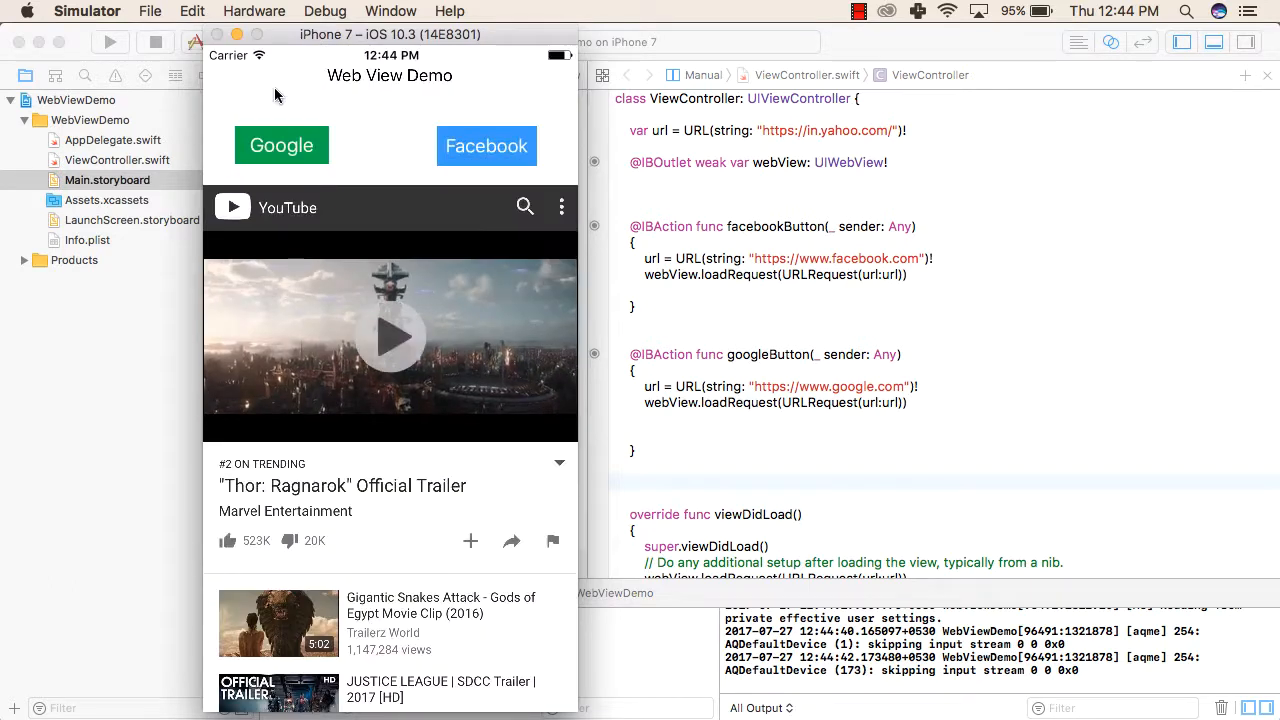
Step: Return the web view to the Google search page
{"action": "left_click", "coordinate": [280, 144]}
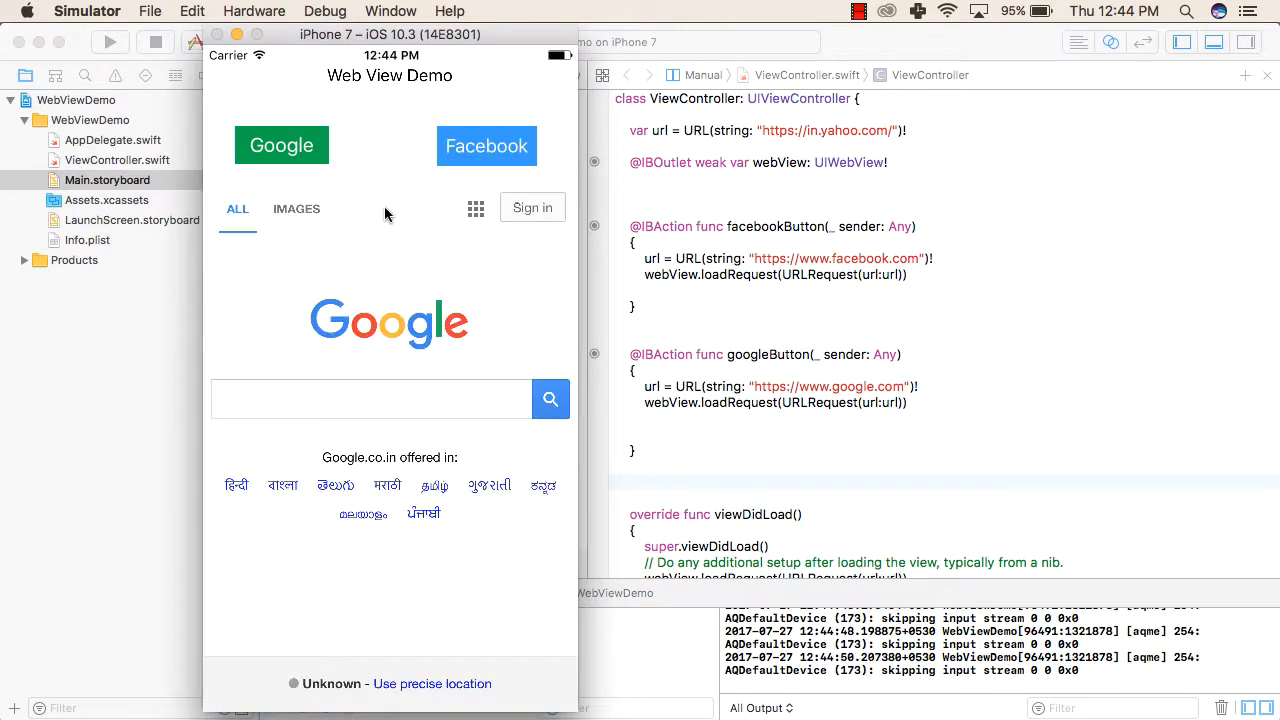